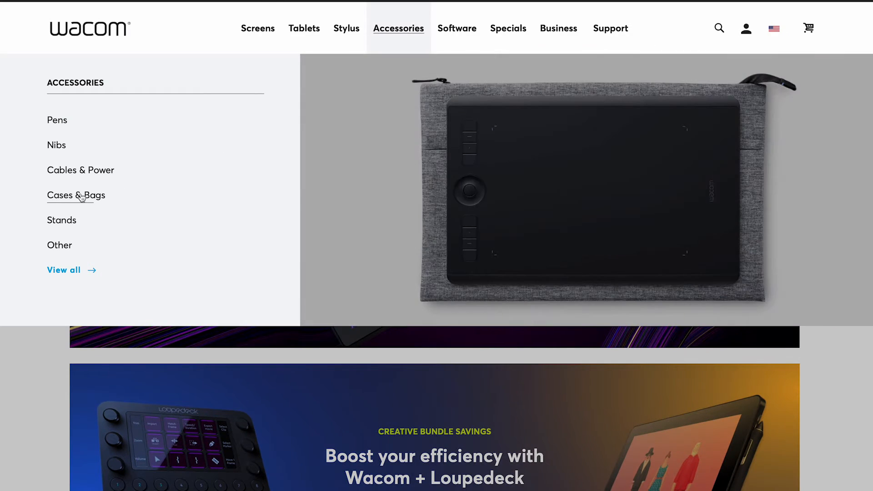
Step: Browse the product list in Wacom's Cables & Power accessories category
left_click(80, 169)
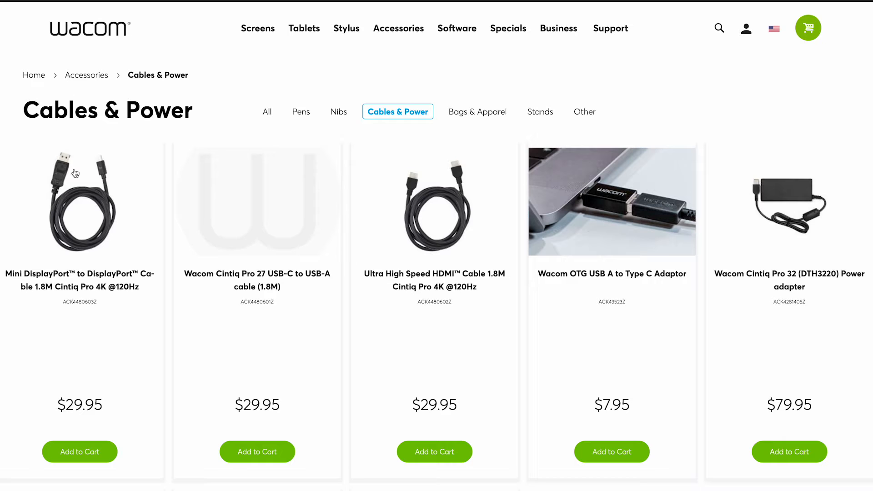
scroll("down", 3)
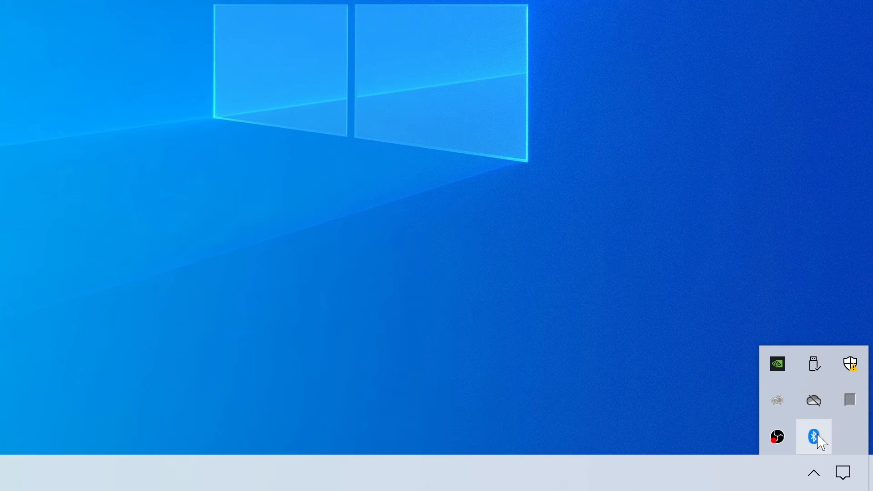
Step: Add a Bluetooth device, scan, and select Wacom One pen tablet medium to connect
left_click(813, 437)
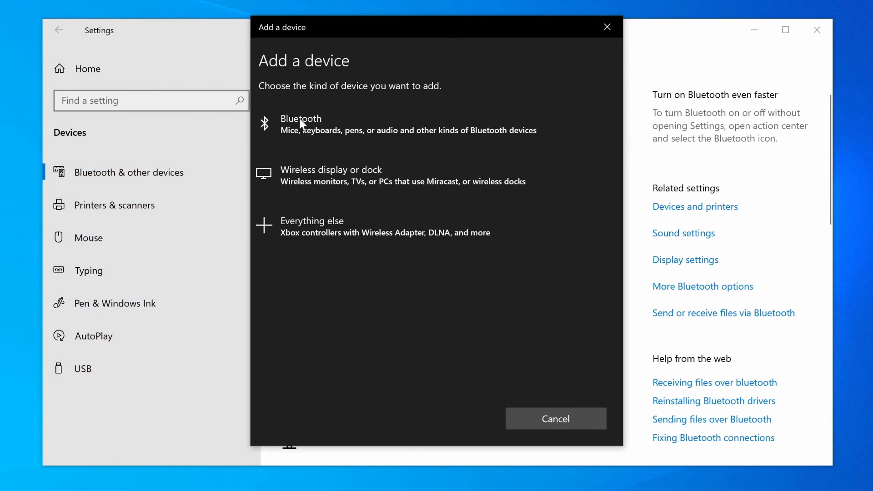
left_click(301, 123)
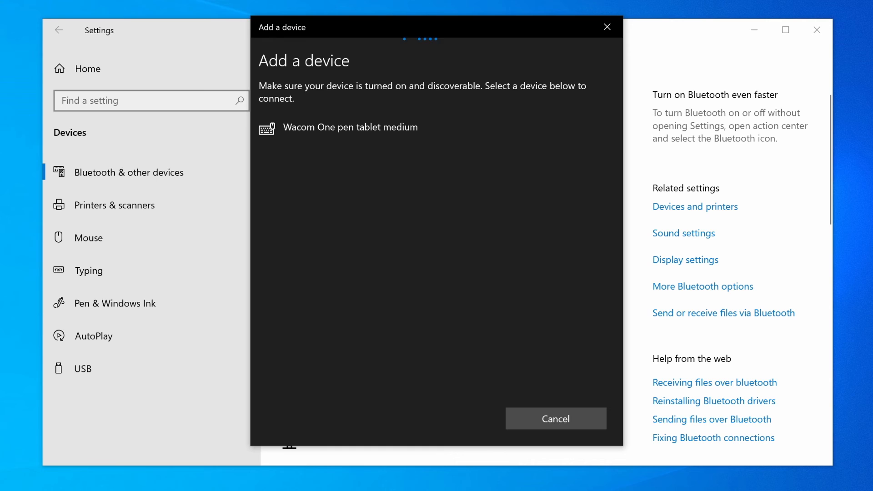
left_click(350, 127)
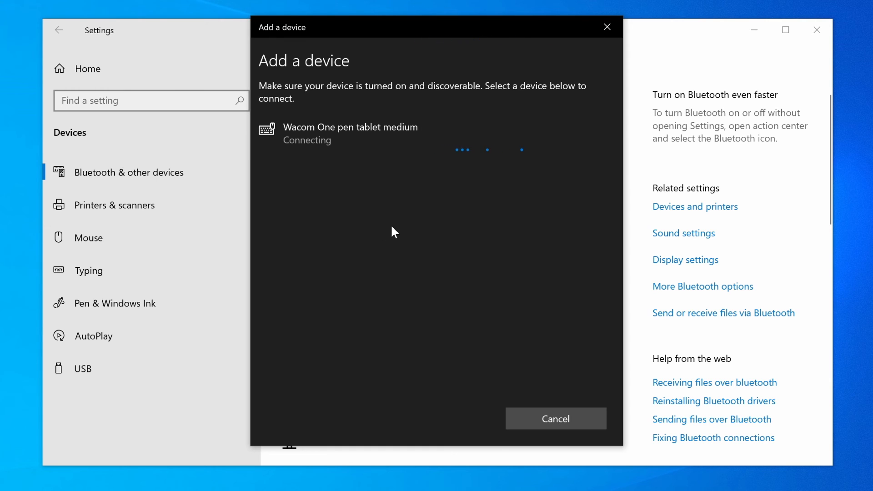